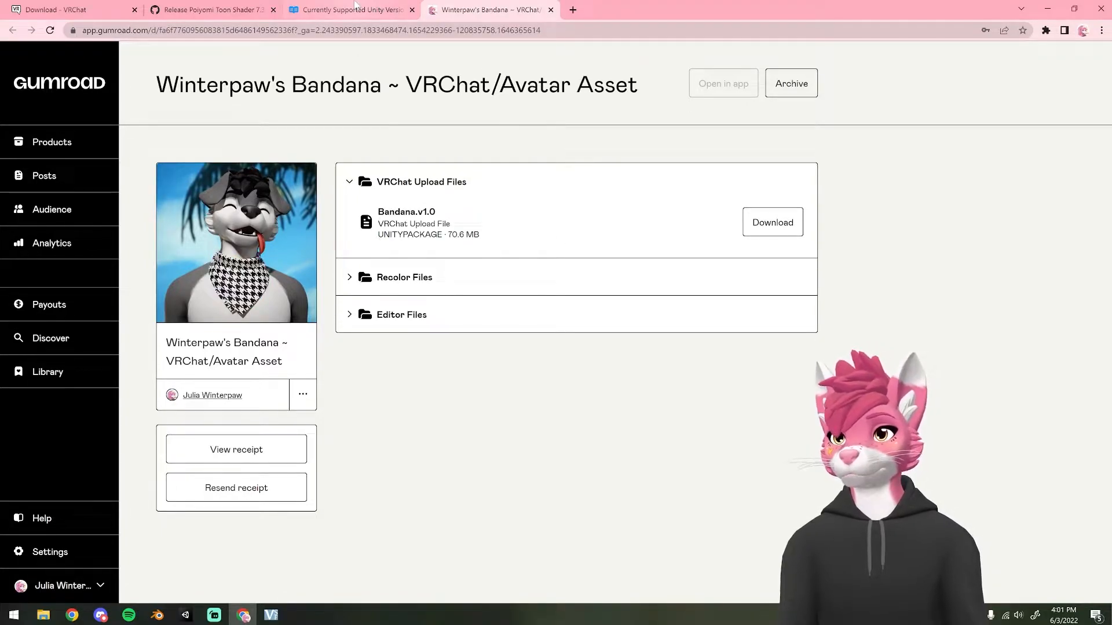
Switch between the VRChat Unity-version docs, the Poiyomi Toon Shader 7.3.050 release and the Bandana v1.0 Gumroad download
click(348, 10)
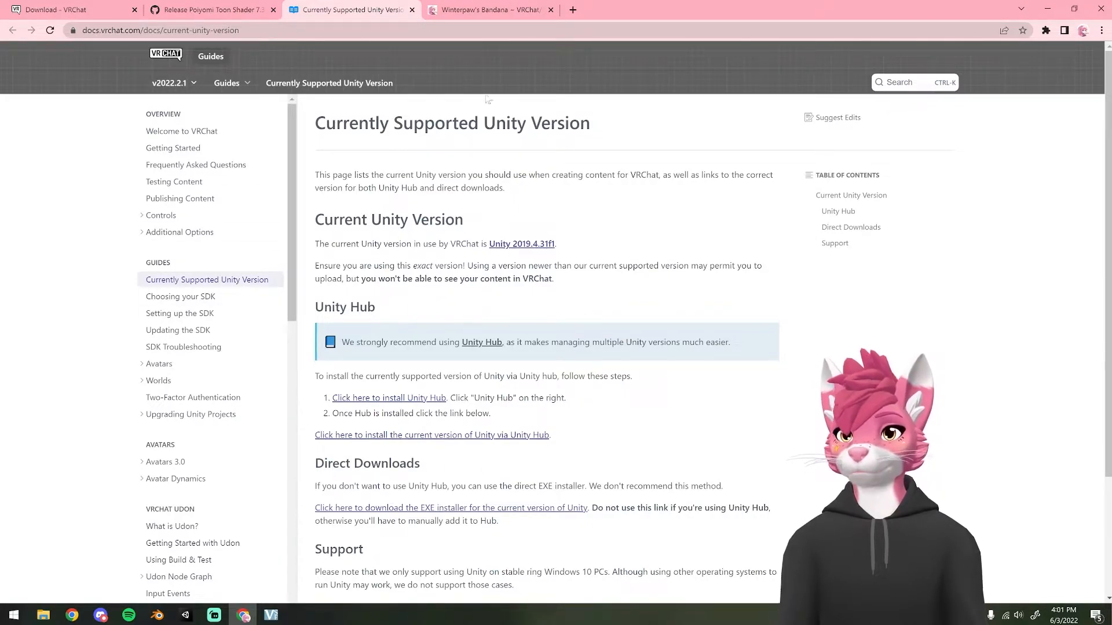
click(206, 9)
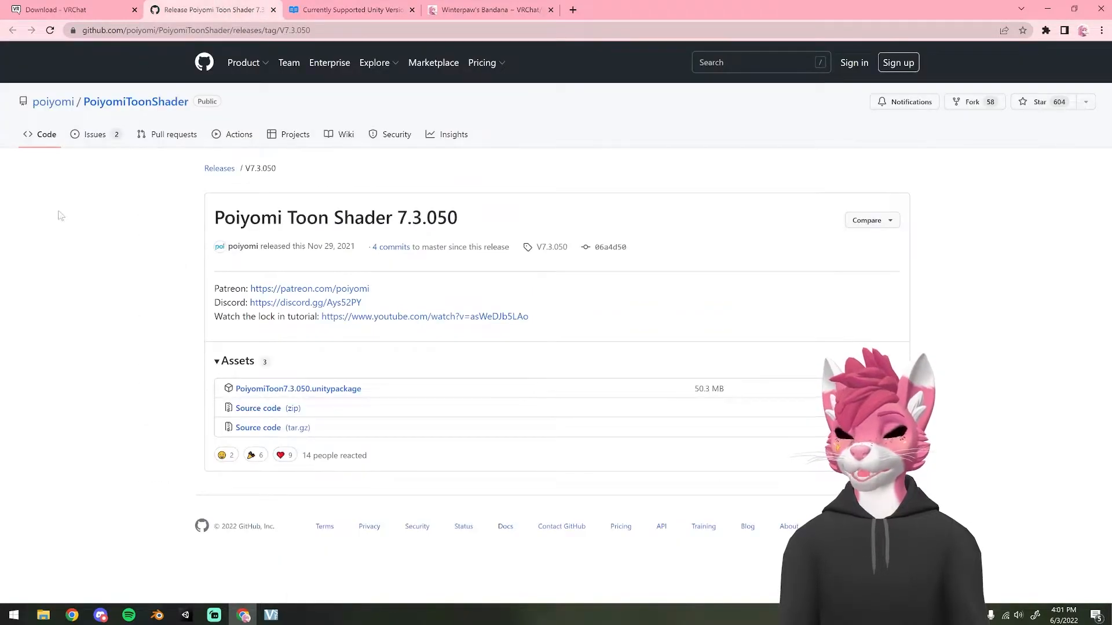
click(64, 9)
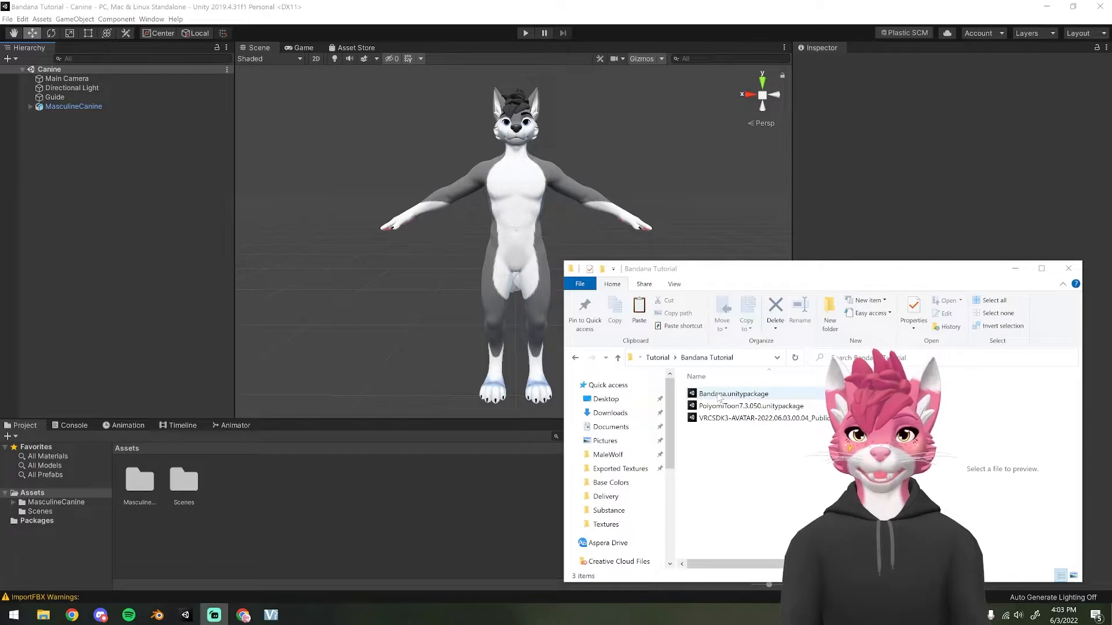
Import Bandana.unitypackage from File Explorer into the project's assets
double_click(735, 393)
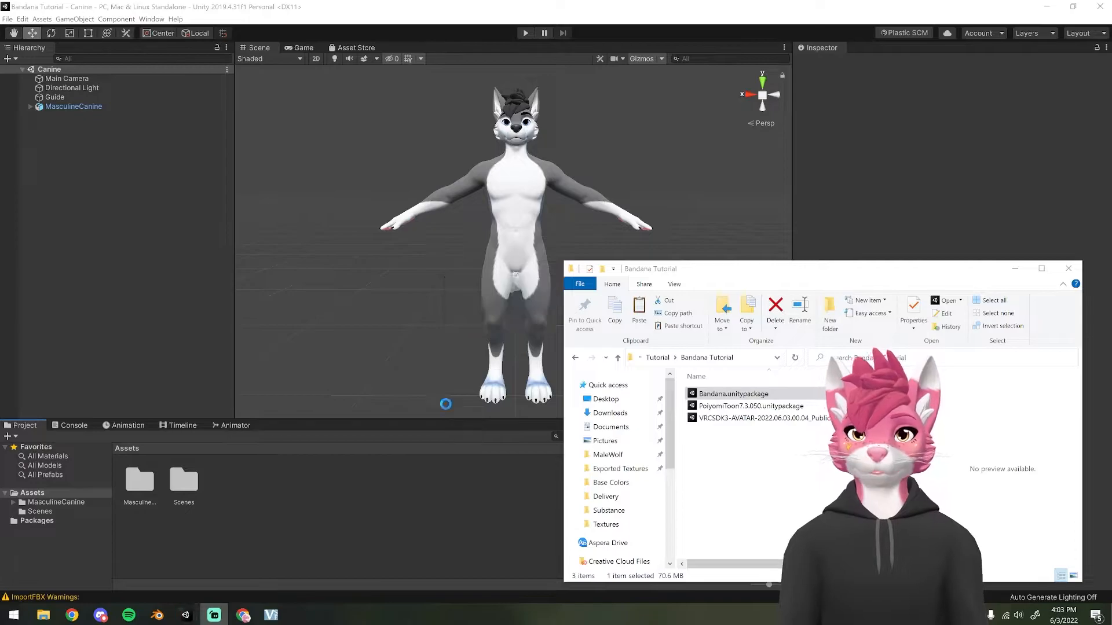
double_click(733, 394)
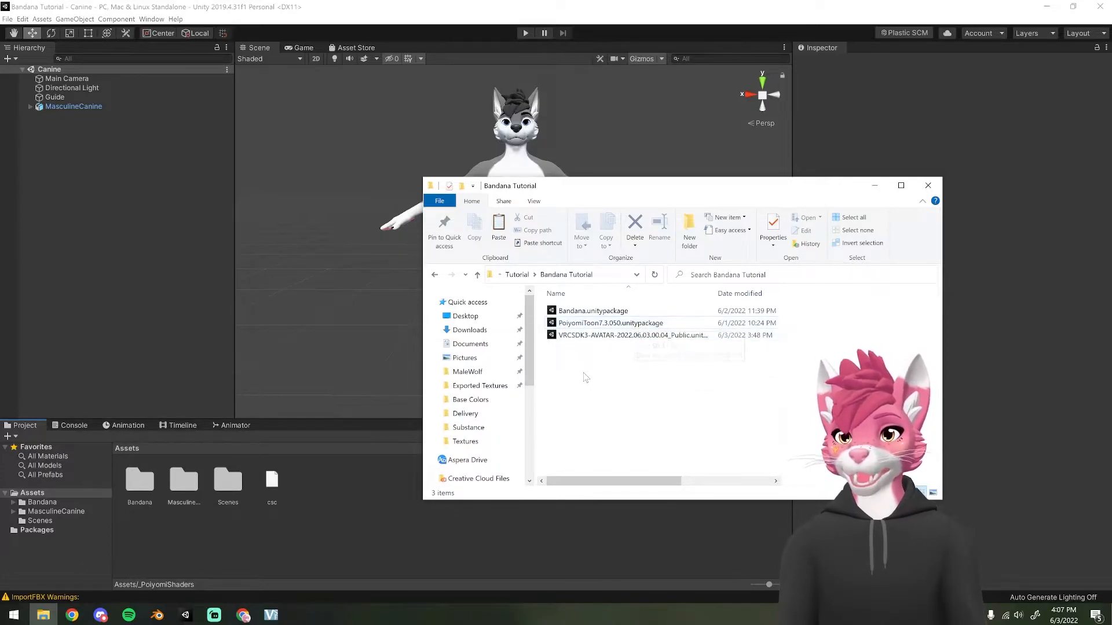
Select the PoiyomiToon7.3.050 and VRCSDK3-AVATAR packages together for import
click(609, 322)
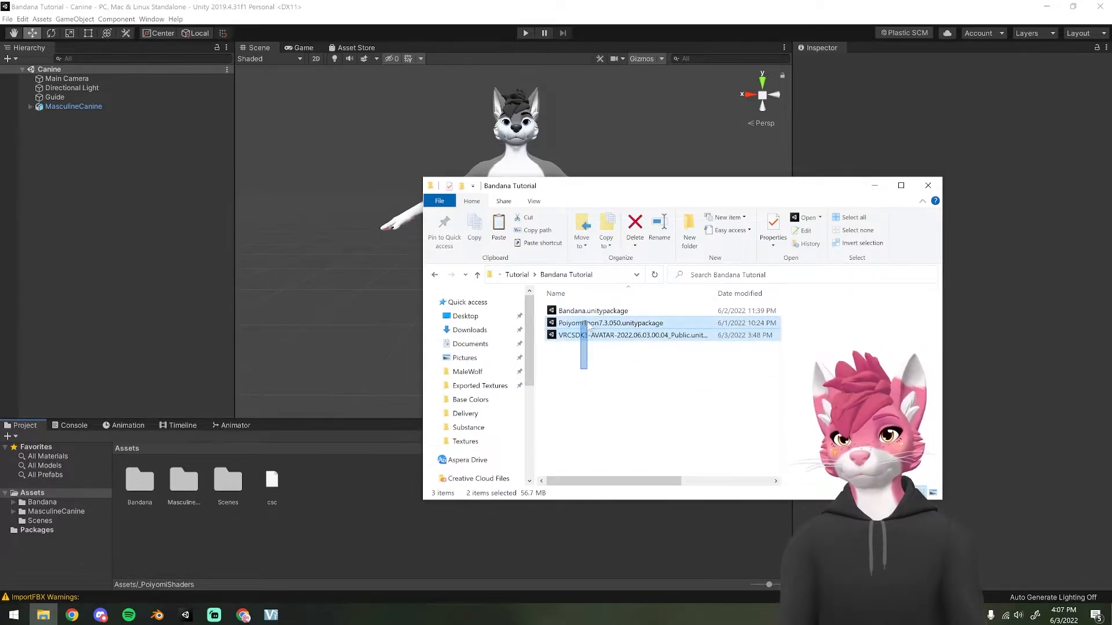
mouse_move(610, 323)
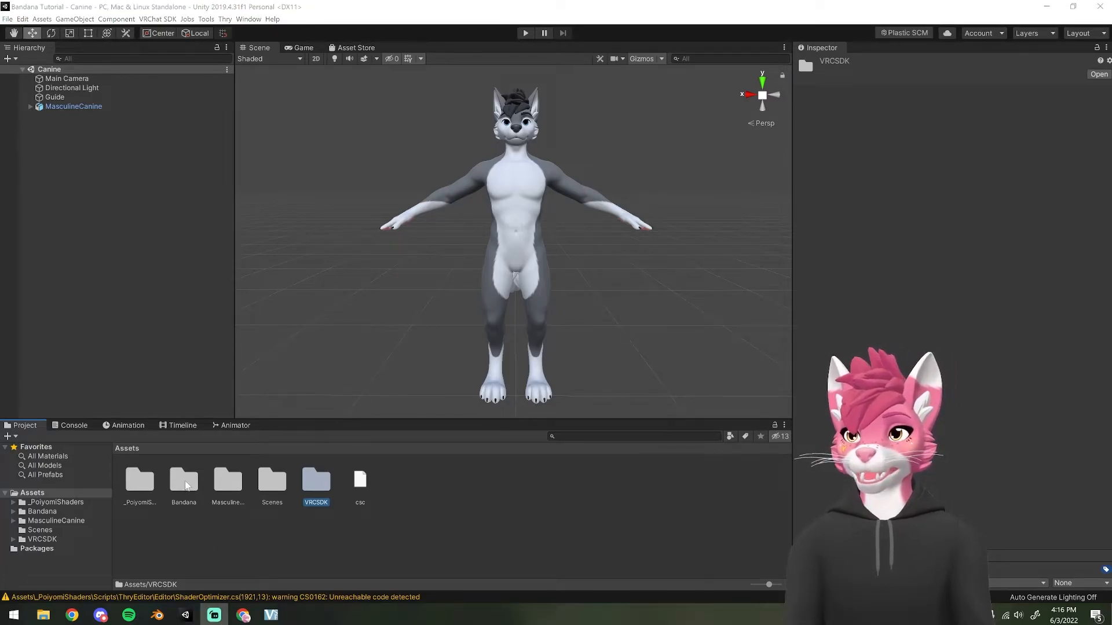
Place the Bandana prefab from Assets/Bandana into the Hierarchy and unpack it
double_click(183, 481)
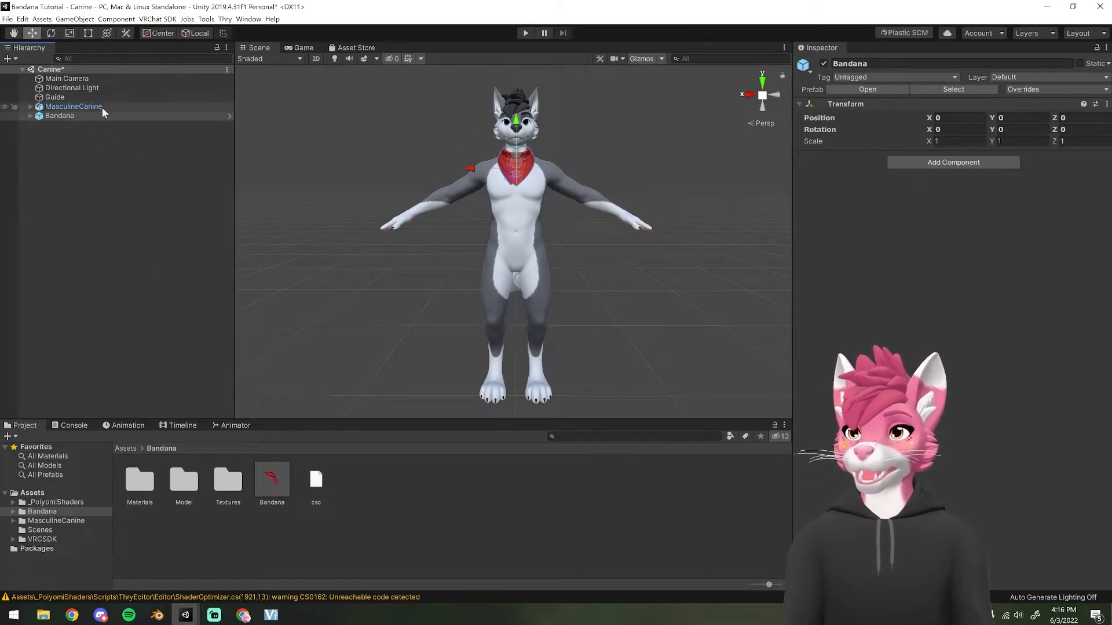
right_click(60, 115)
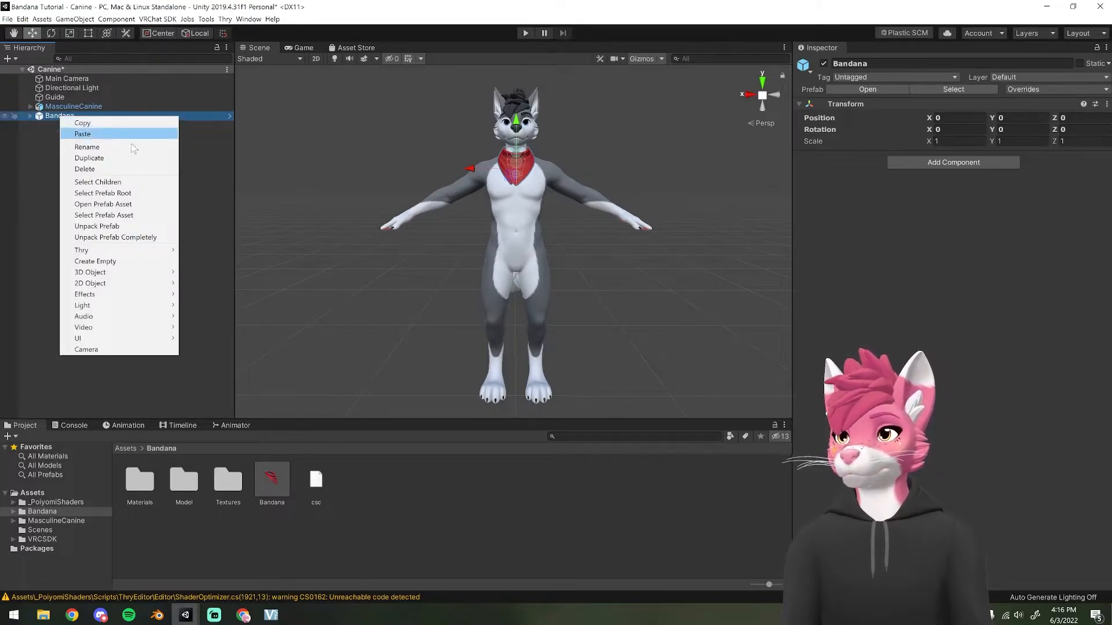
mouse_move(97, 225)
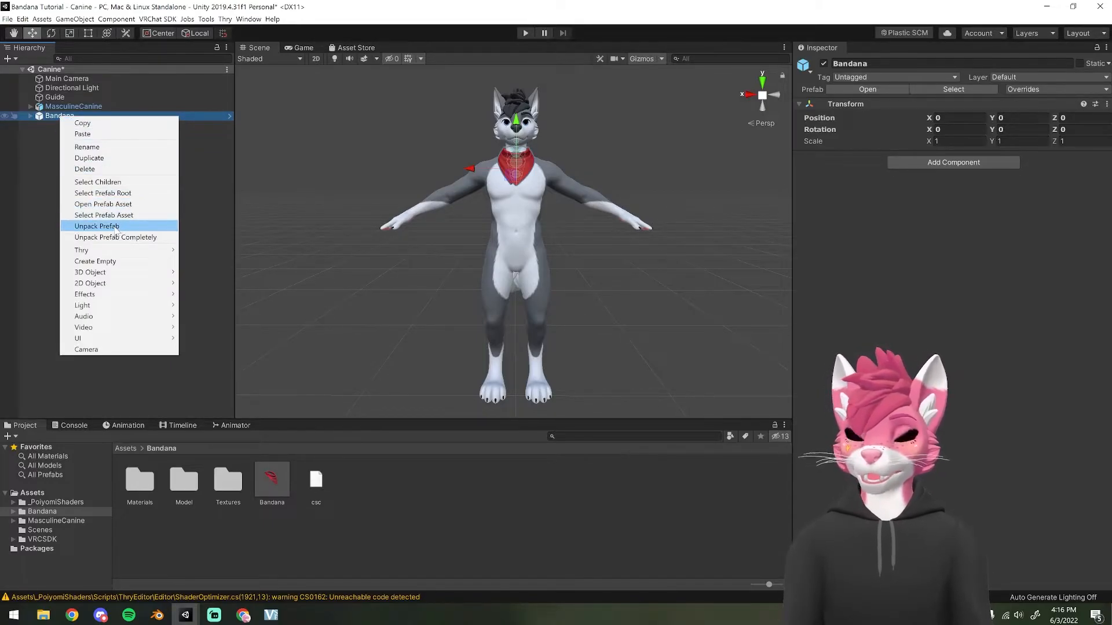
click(97, 225)
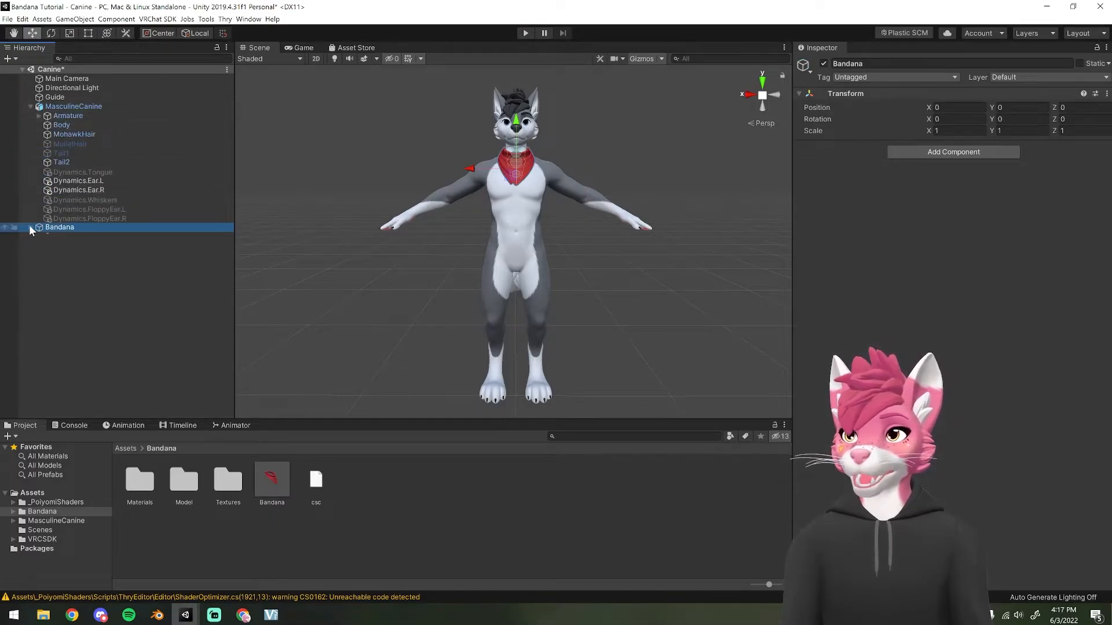
Expand the Bandana object, its Armature and its Chest bone in the Hierarchy
click(31, 227)
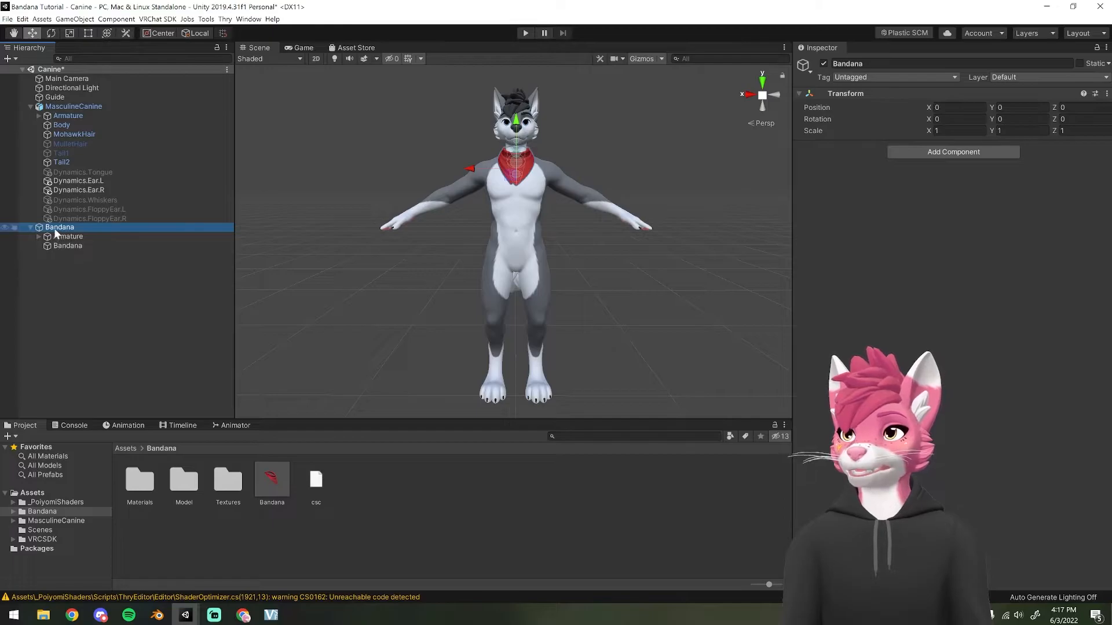
click(39, 227)
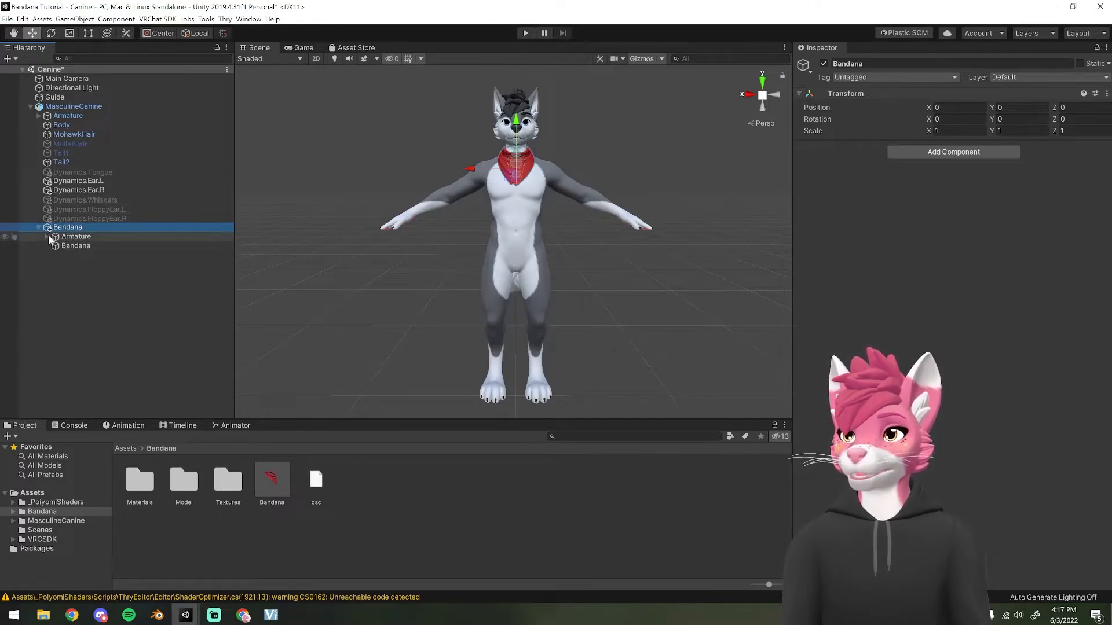
click(47, 236)
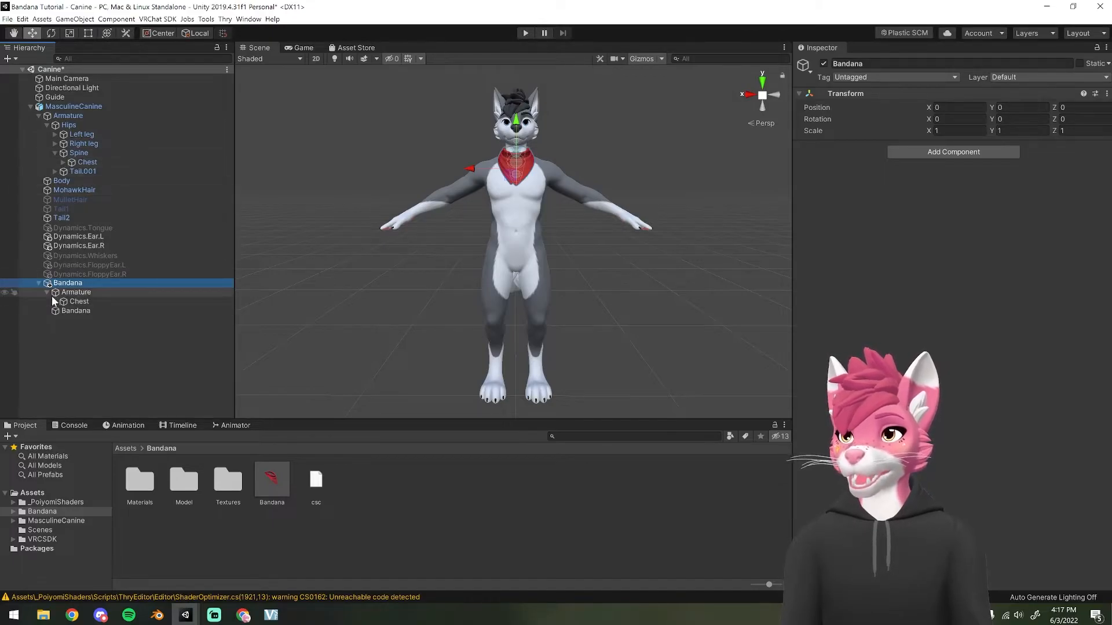
click(62, 300)
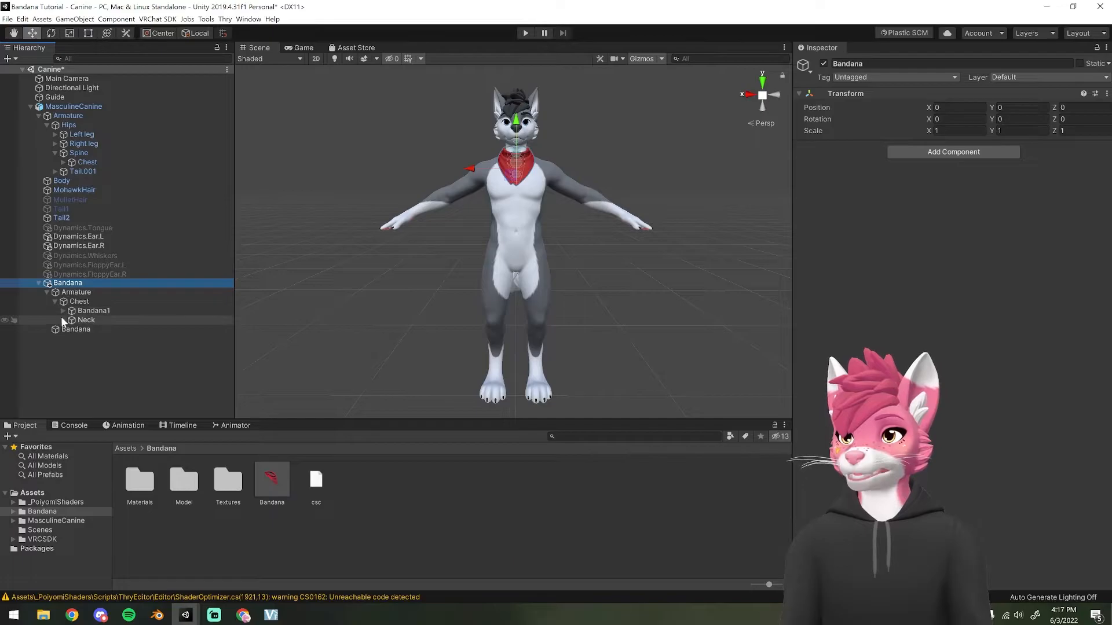
Move the bandana's Chest, Neck and Head bones under the avatar's matching bones
click(70, 320)
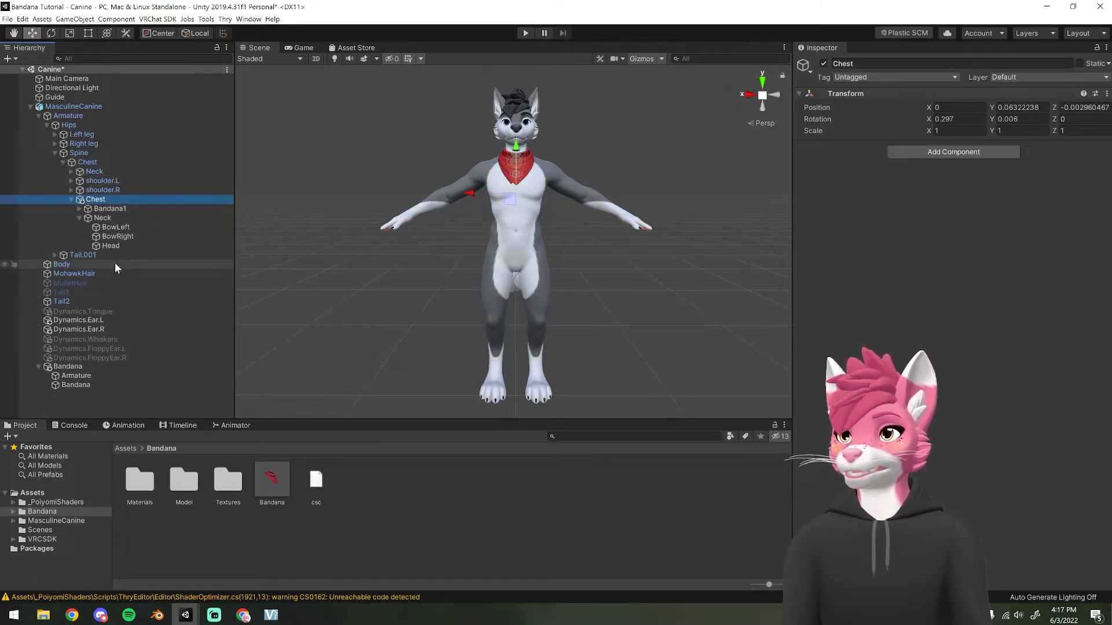
click(103, 217)
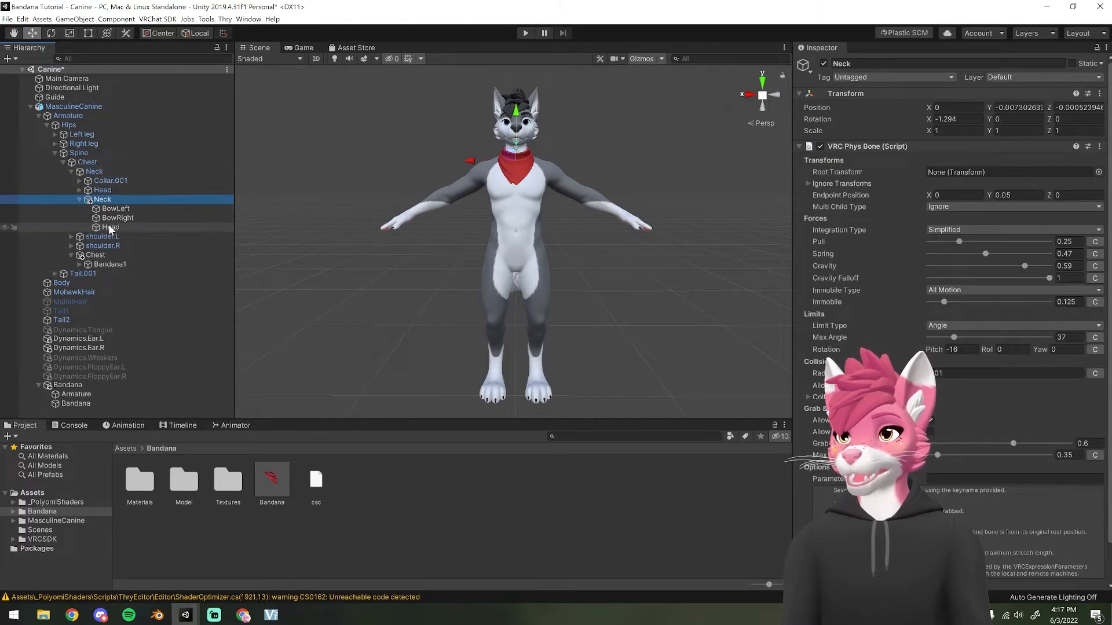
click(111, 227)
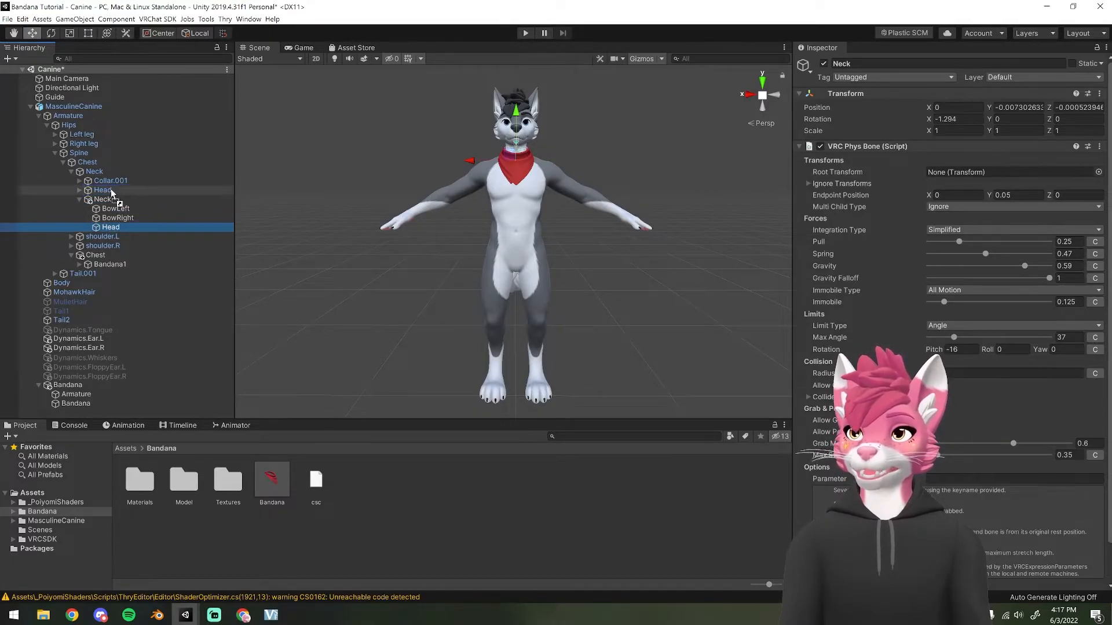
click(79, 190)
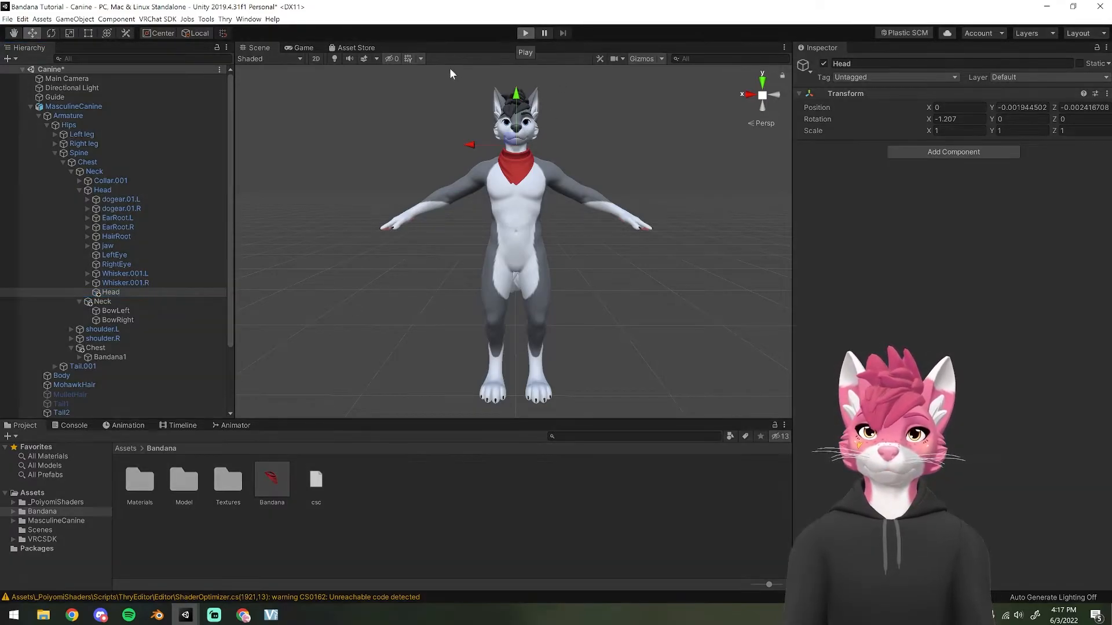
click(524, 33)
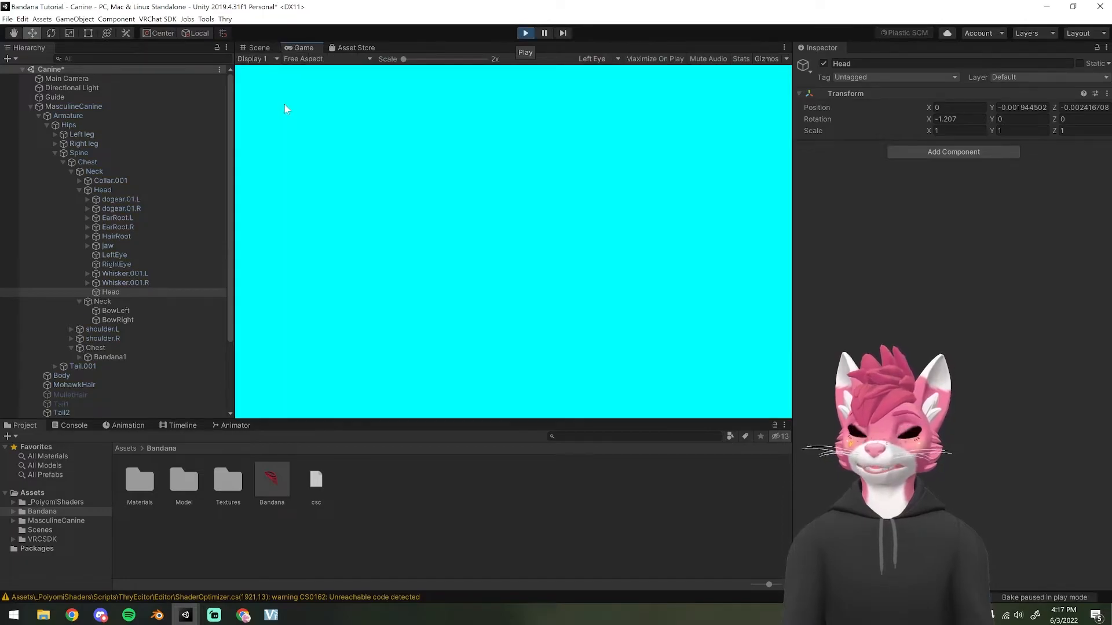
click(258, 48)
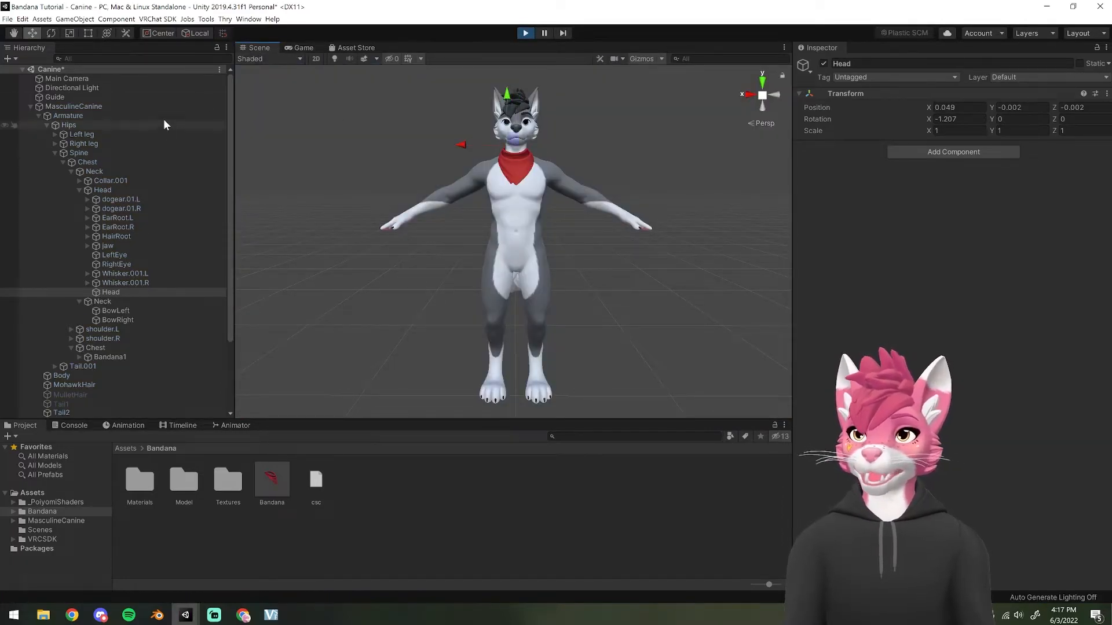
click(73, 105)
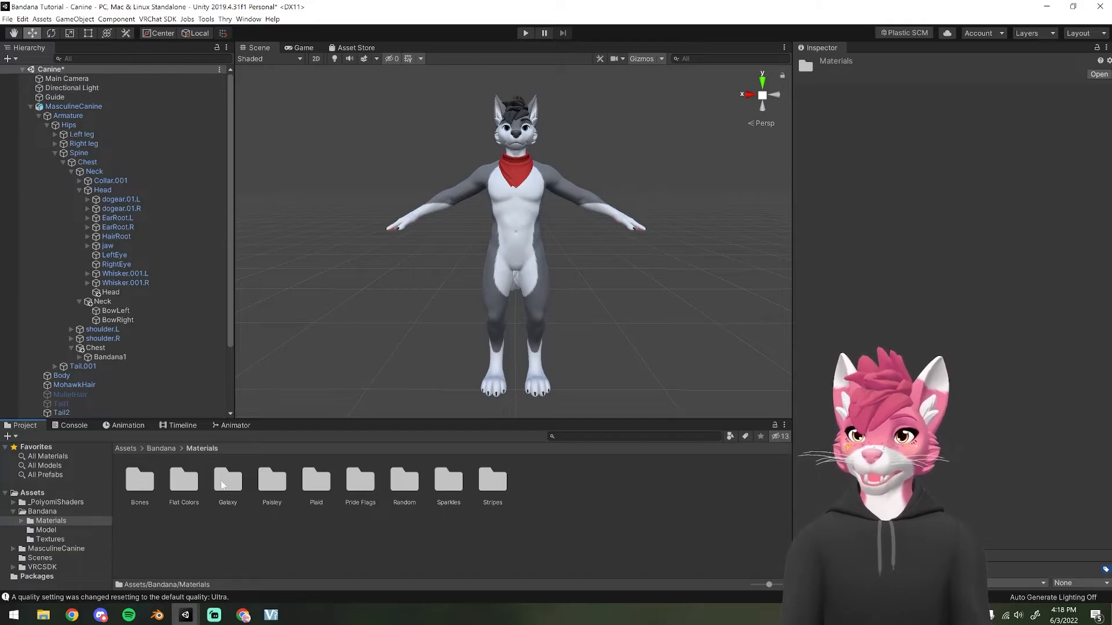
Browse the bandana's material folders, apply the Black Bones material, and select the MasculineCanine avatar
scroll(down, 3)
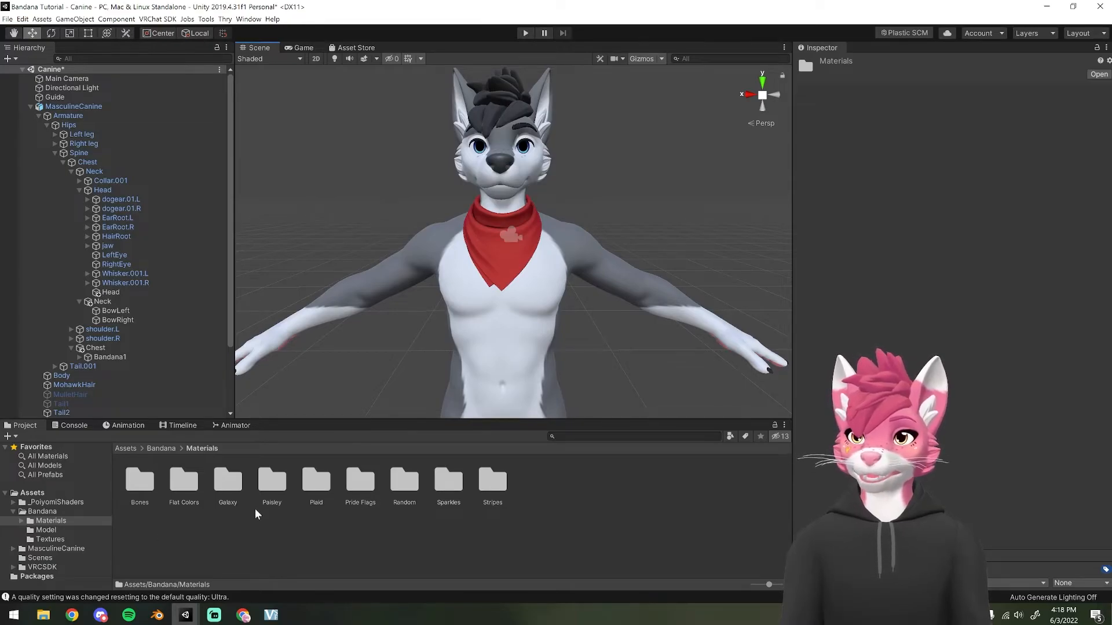
double_click(448, 479)
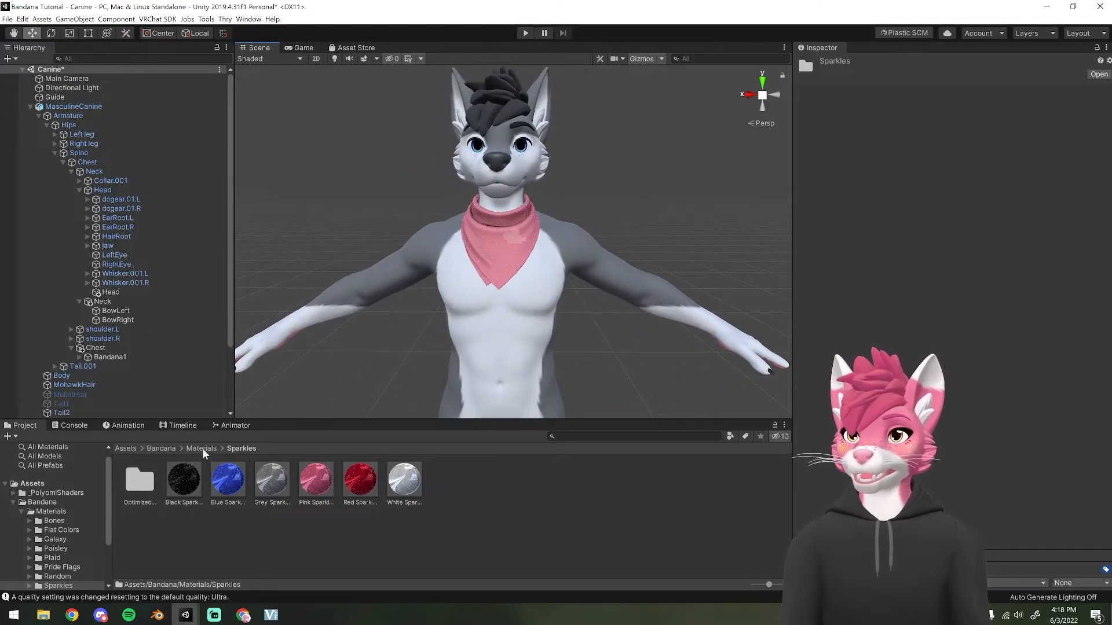
click(53, 520)
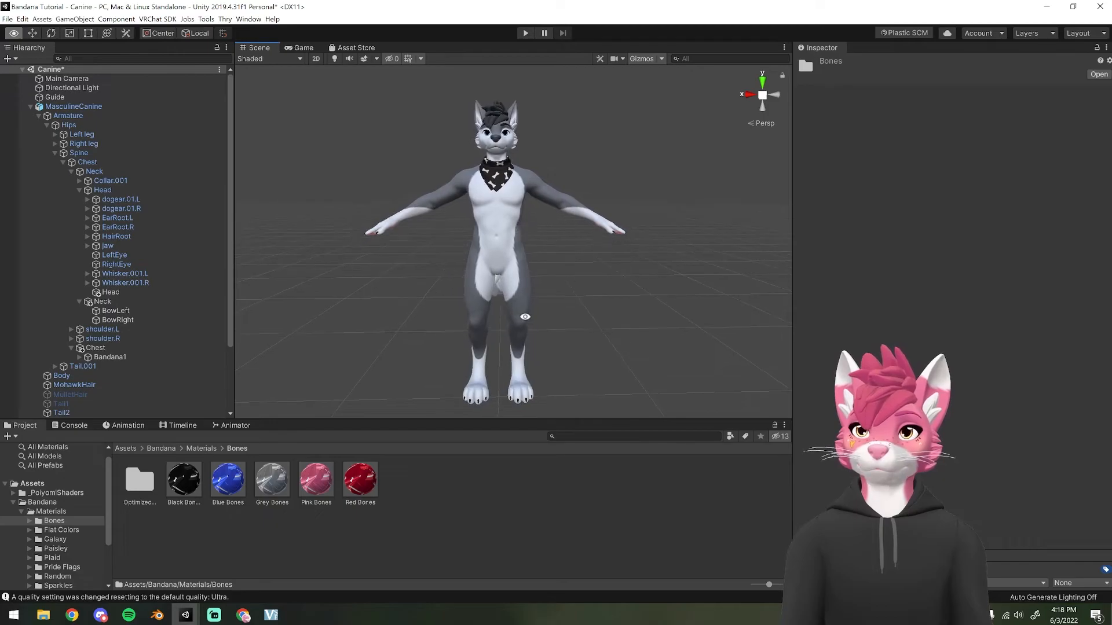
click(73, 105)
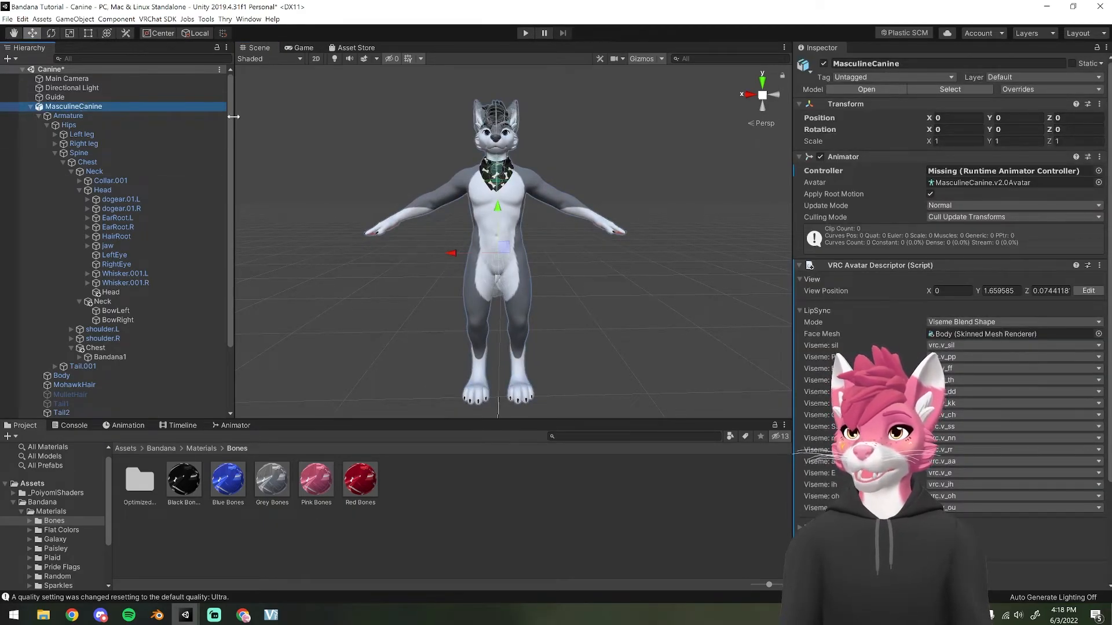
mouse_move(164, 34)
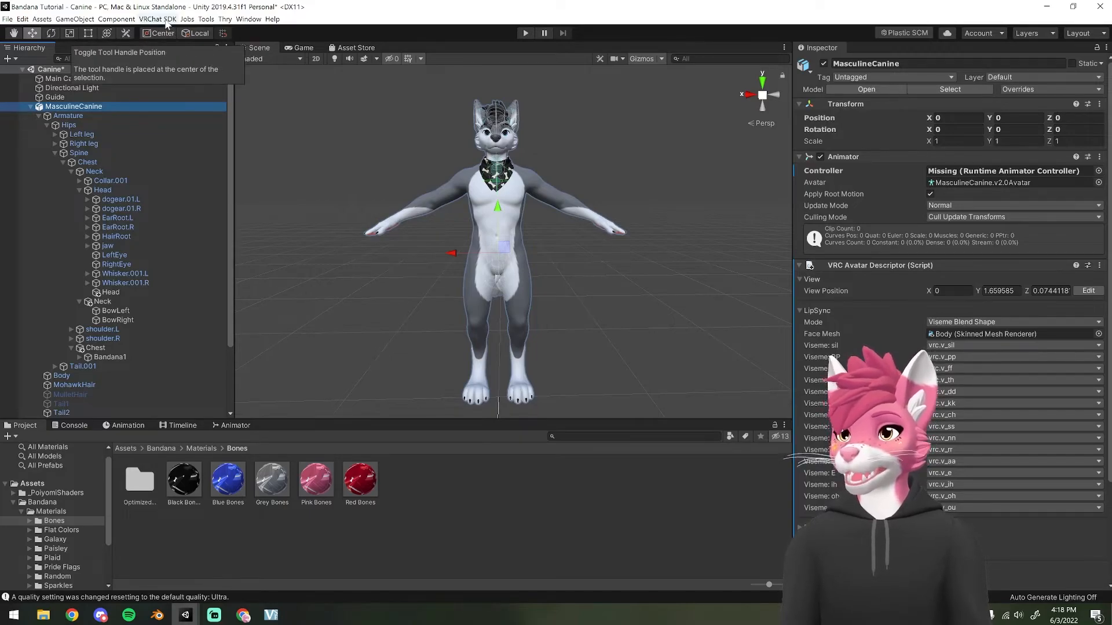
Show the VRChat SDK control panel from the VRChat SDK menu
click(187, 19)
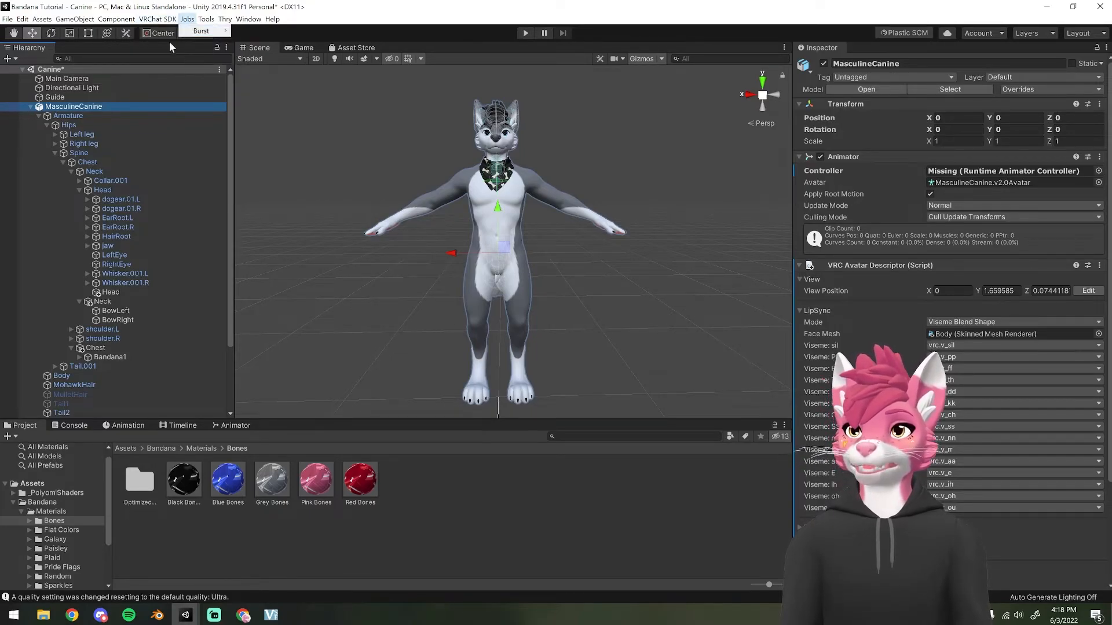
click(155, 18)
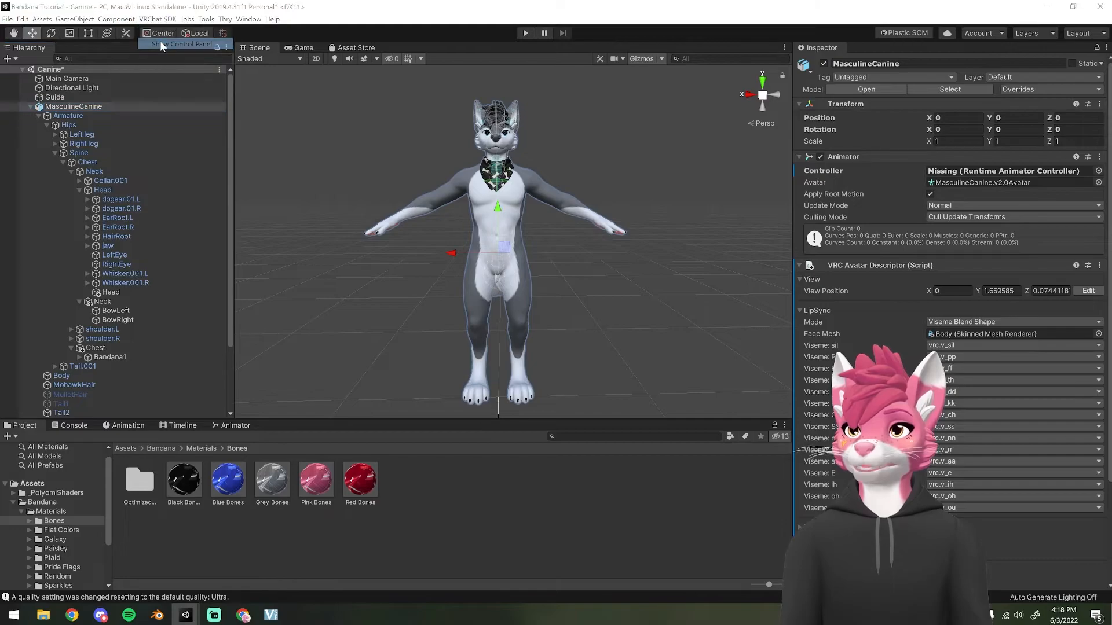
click(180, 43)
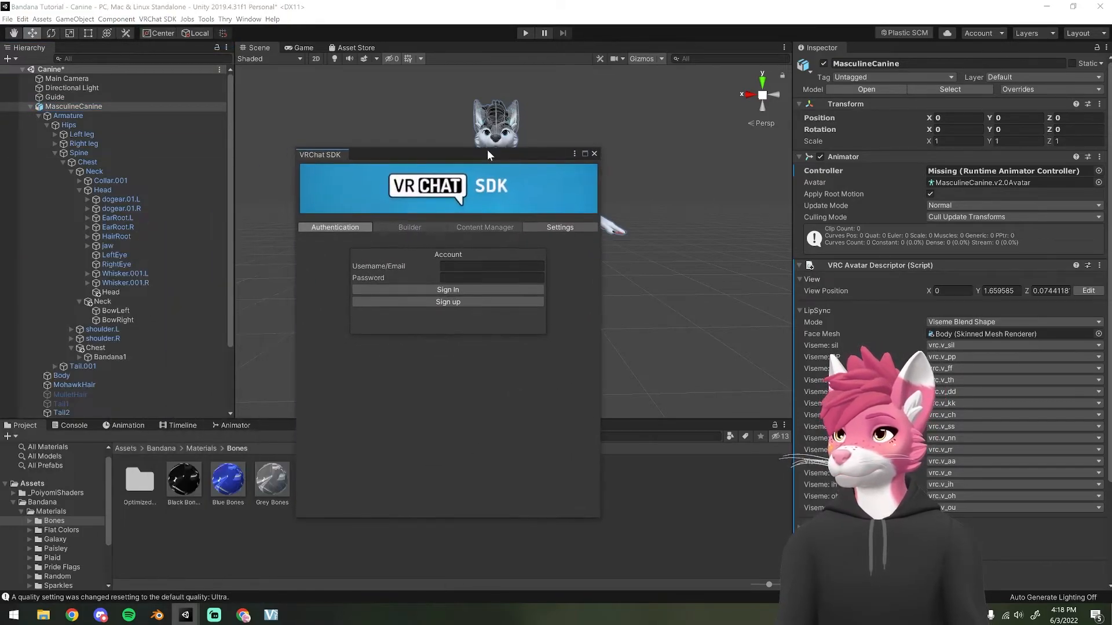
click(490, 266)
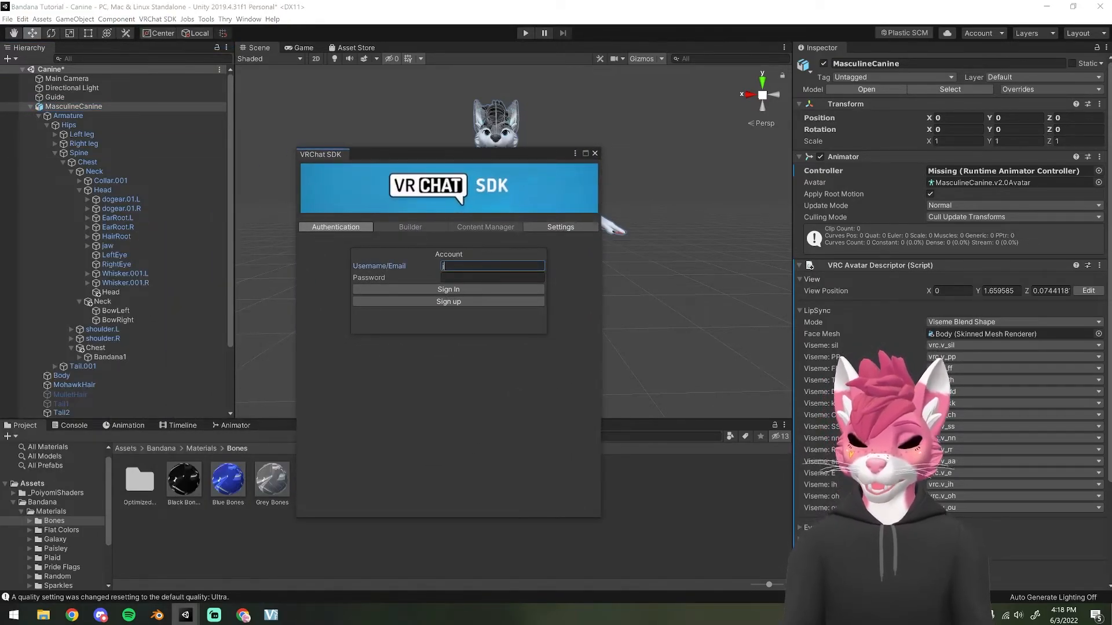
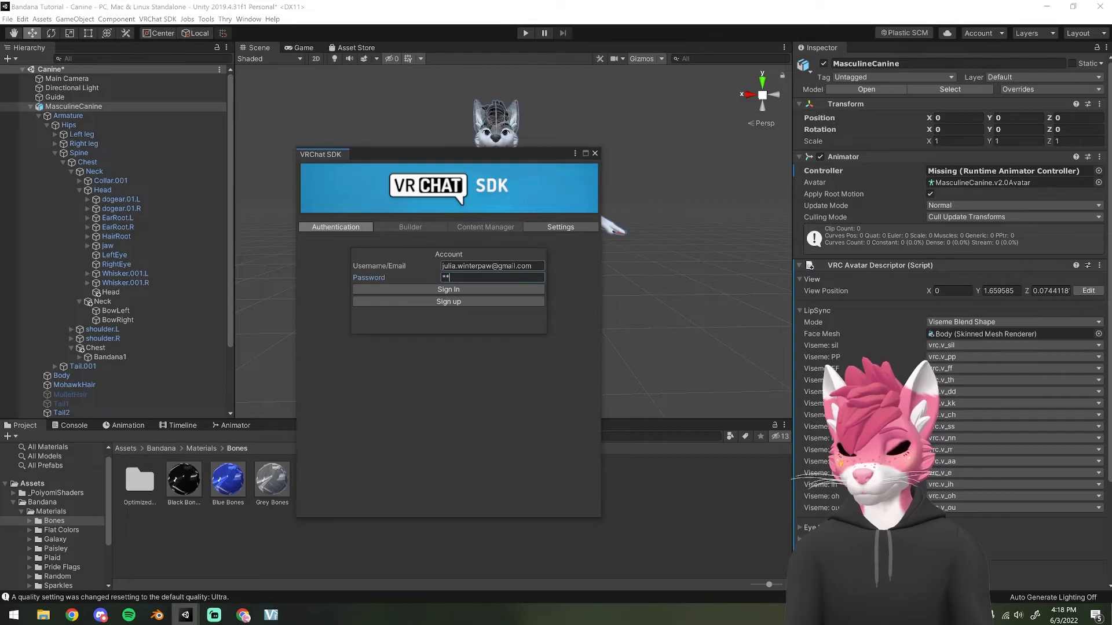
text(*****)
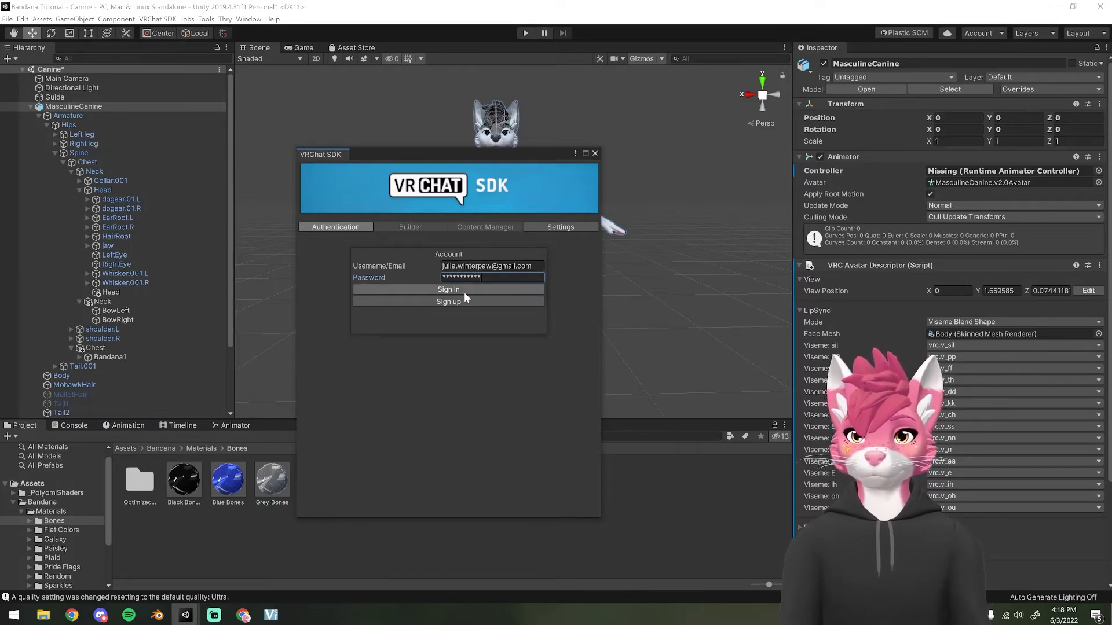
click(449, 290)
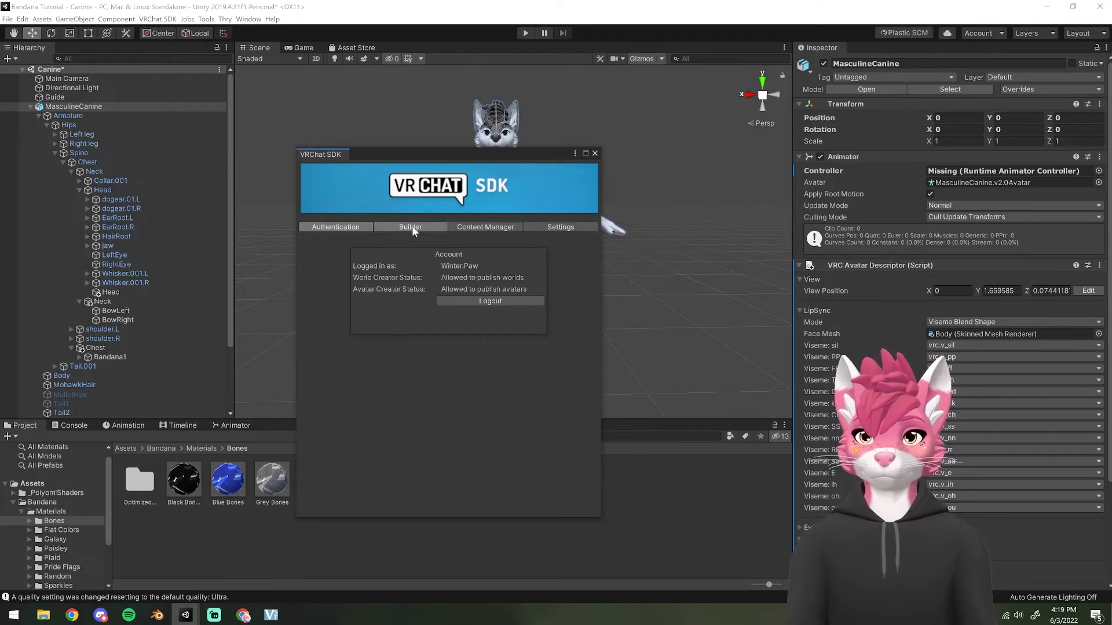
click(410, 227)
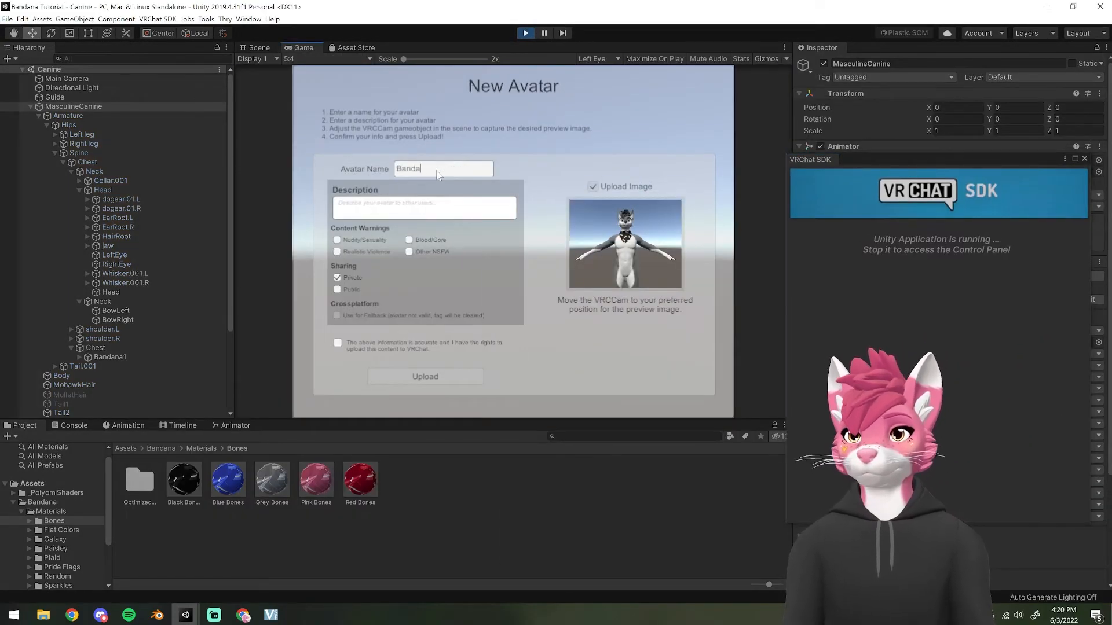
Upload the avatar named Bandana Tutorial privately to VRChat with the rights box ticked
click(425, 376)
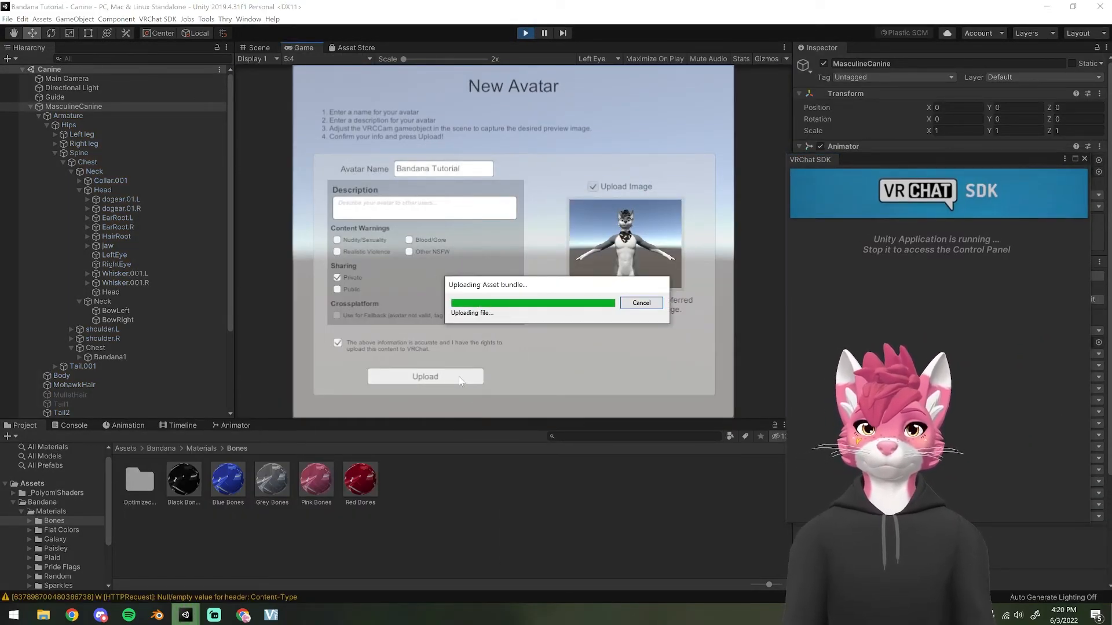